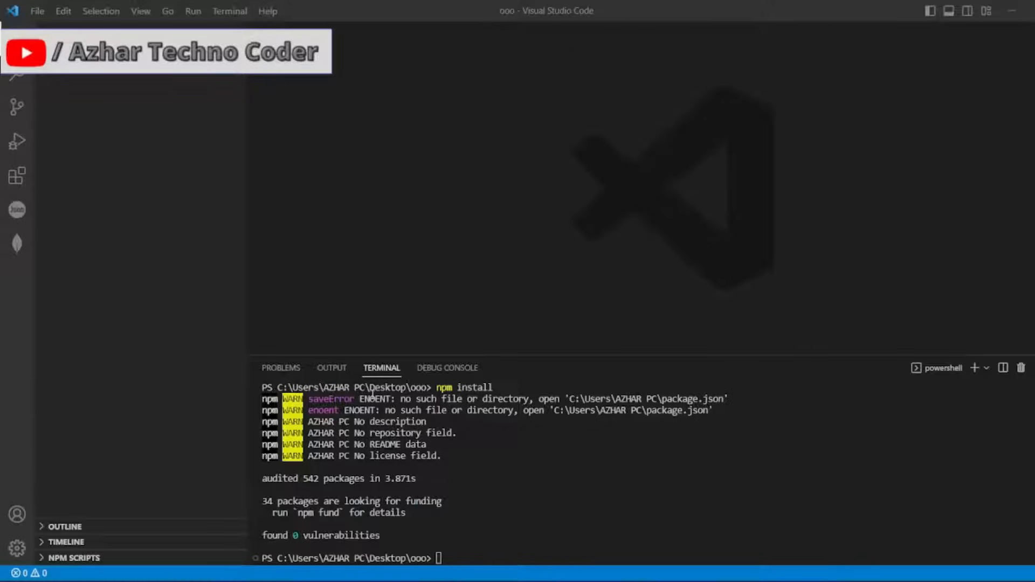
- Clear the old terminal output with cls
left_click_drag(355, 399, 529, 399)
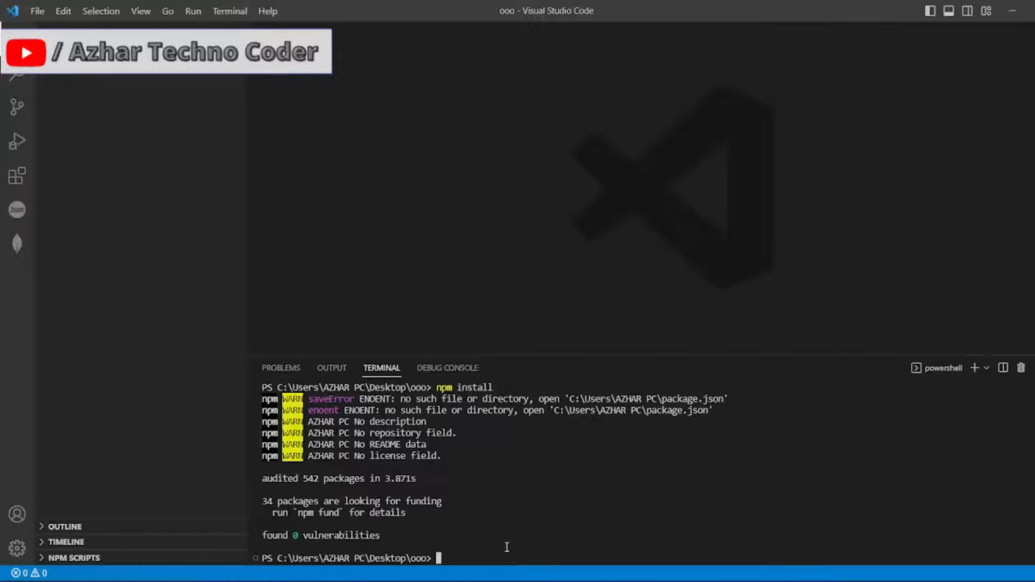
left_click(16, 39)
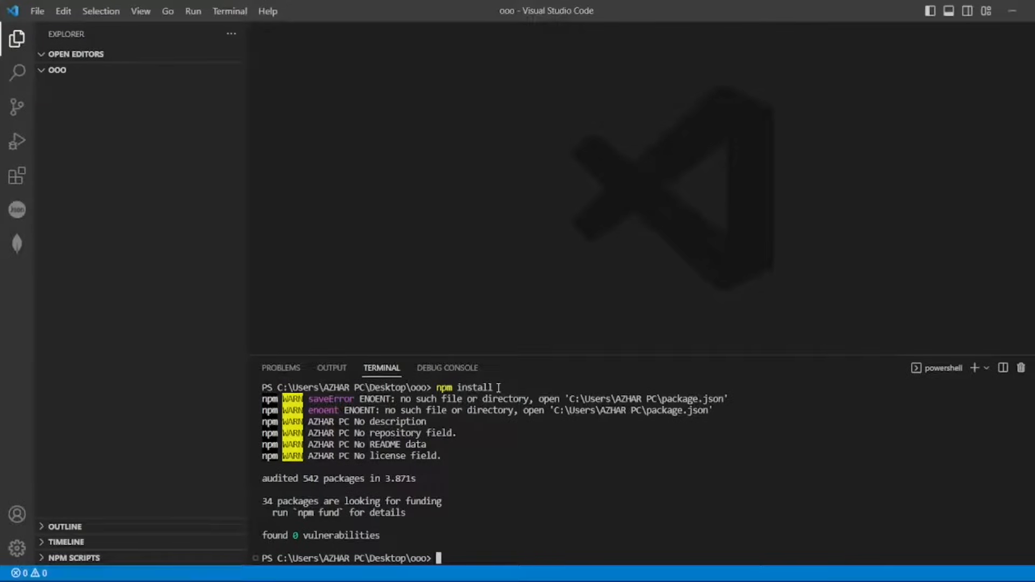
left_click_drag(437, 387, 495, 387)
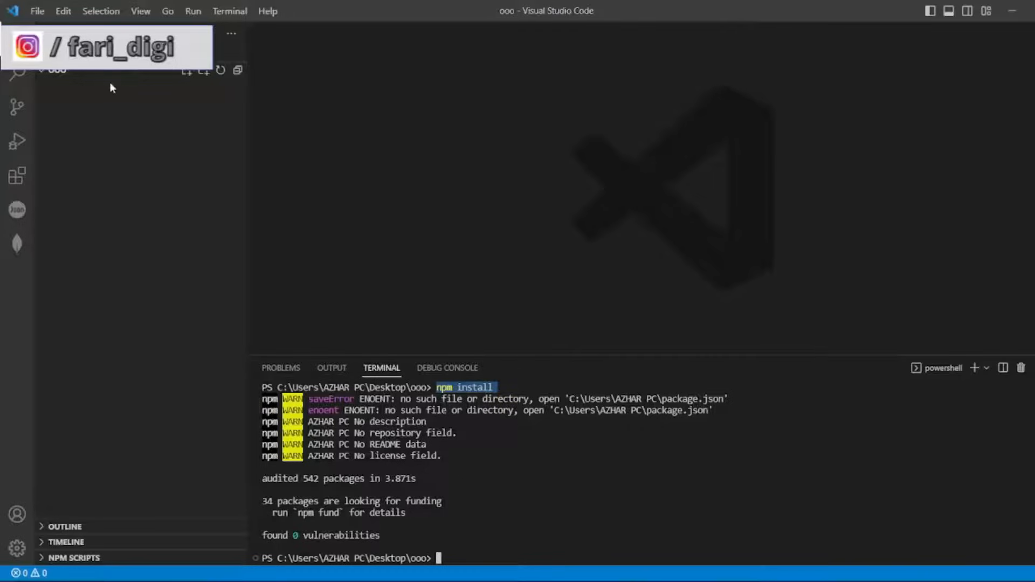
mouse_move(181, 167)
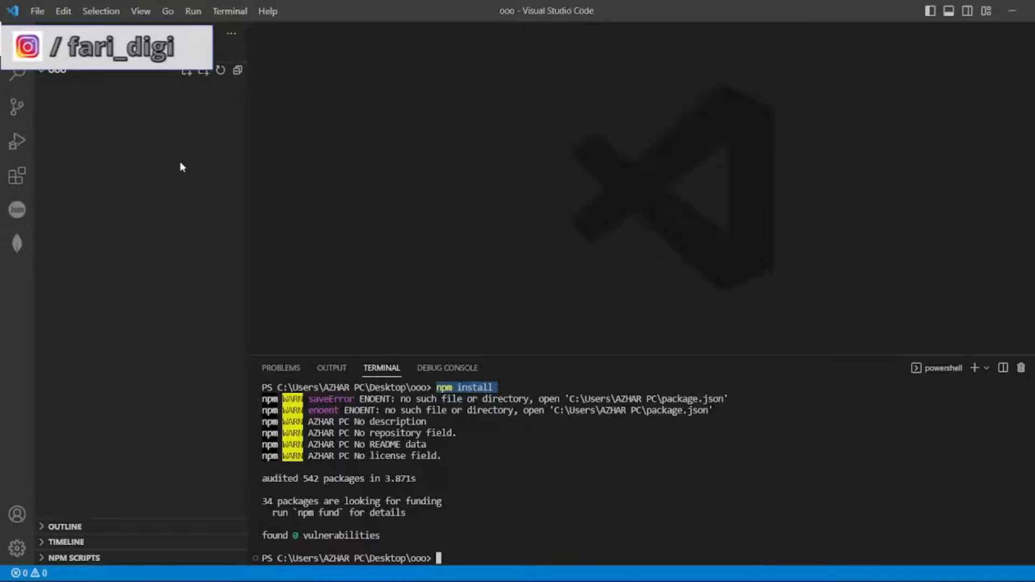
type("cls")
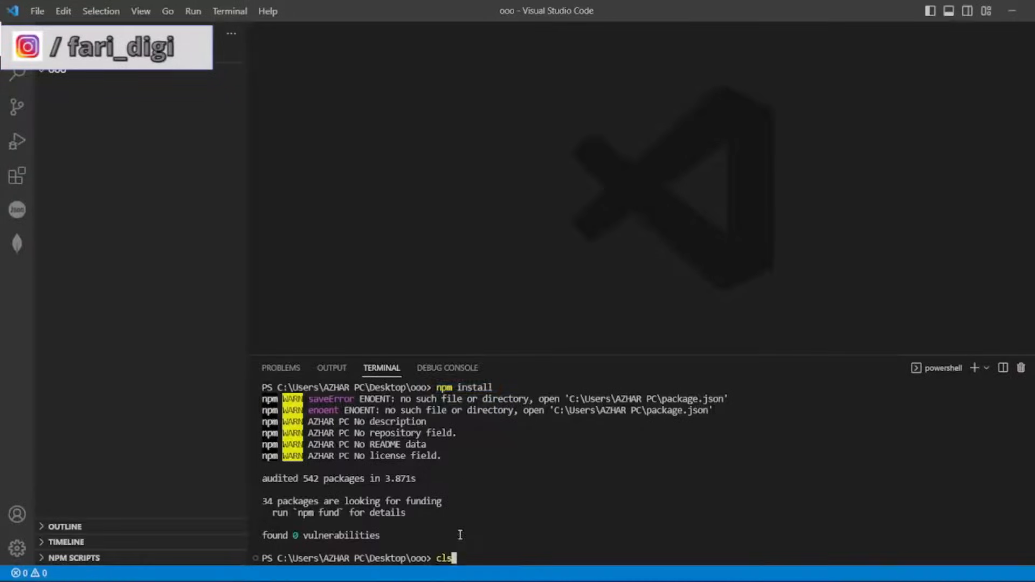
key("Enter")
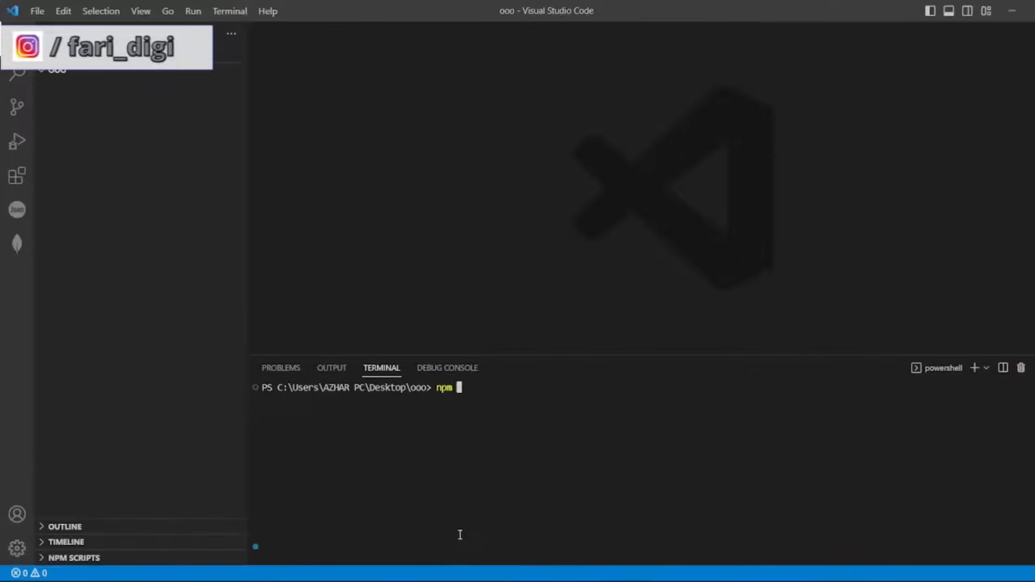
- Generate a default package.json for the ooo project with npm init -y
type("init")
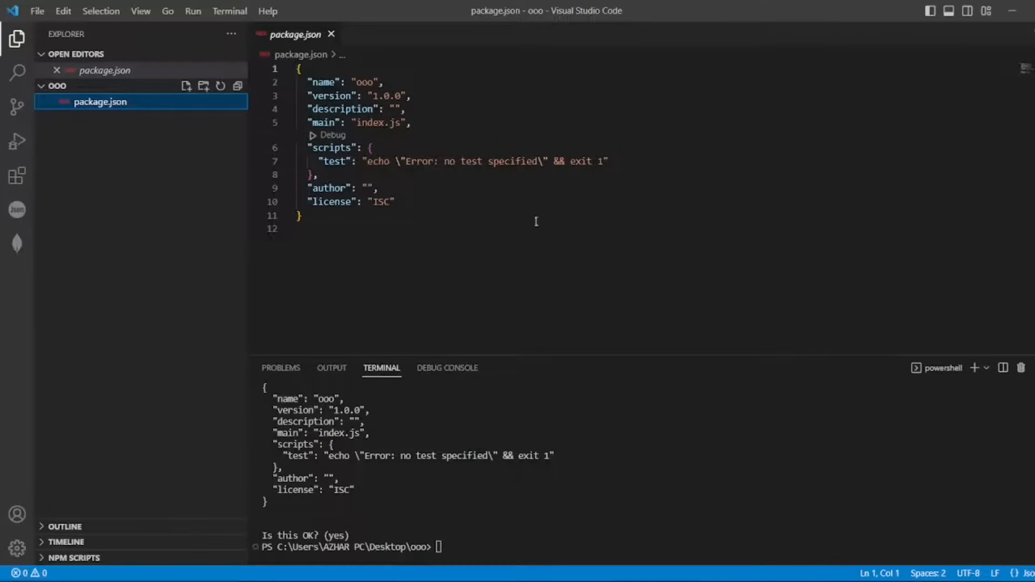
mouse_move(562, 284)
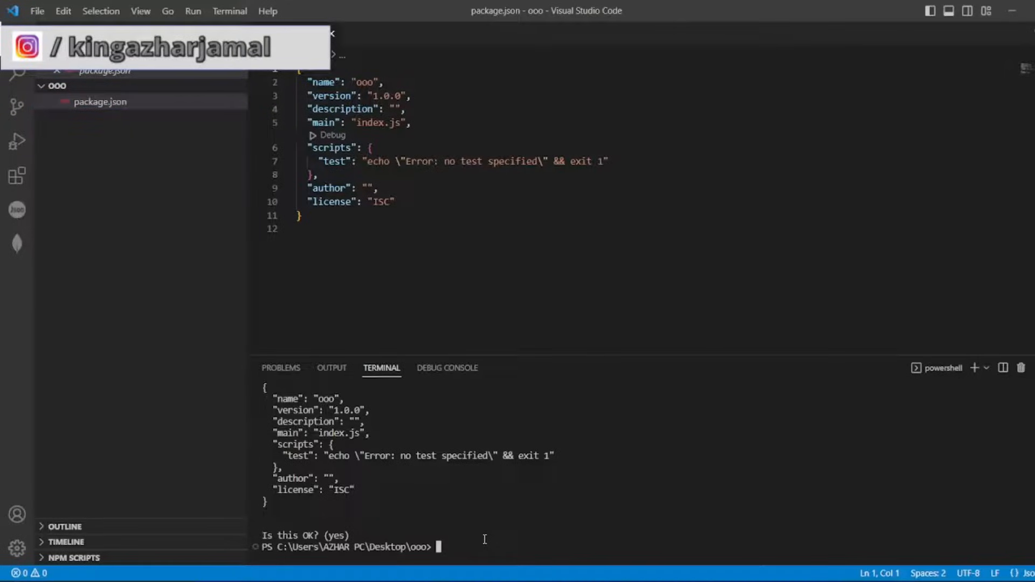
- Run npm install so package-lock.json appears beside package.json
type("npm install")
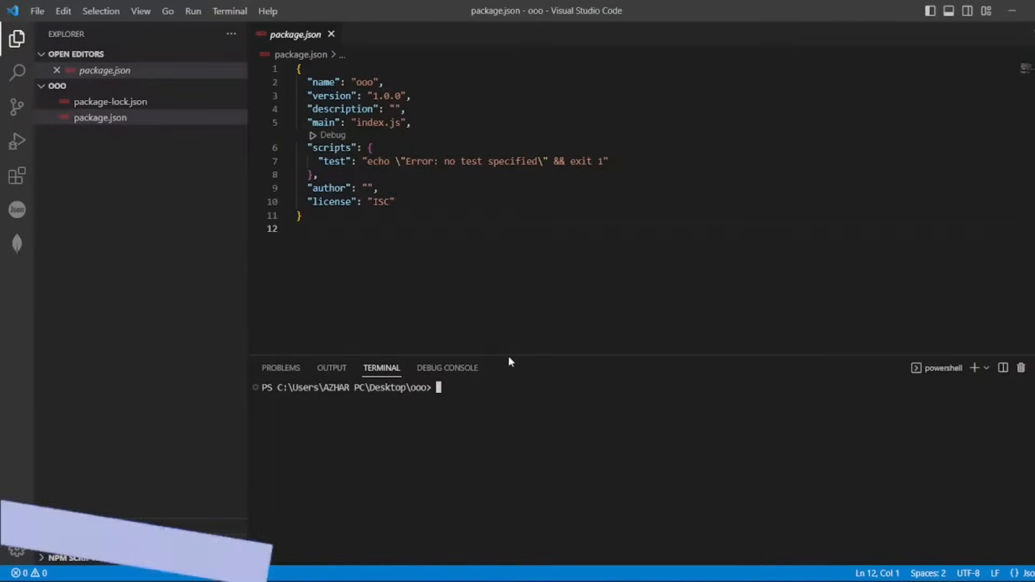
- Install typescript ^4.9.5 so package.json lists it and node_modules appears
type("npm install typescript")
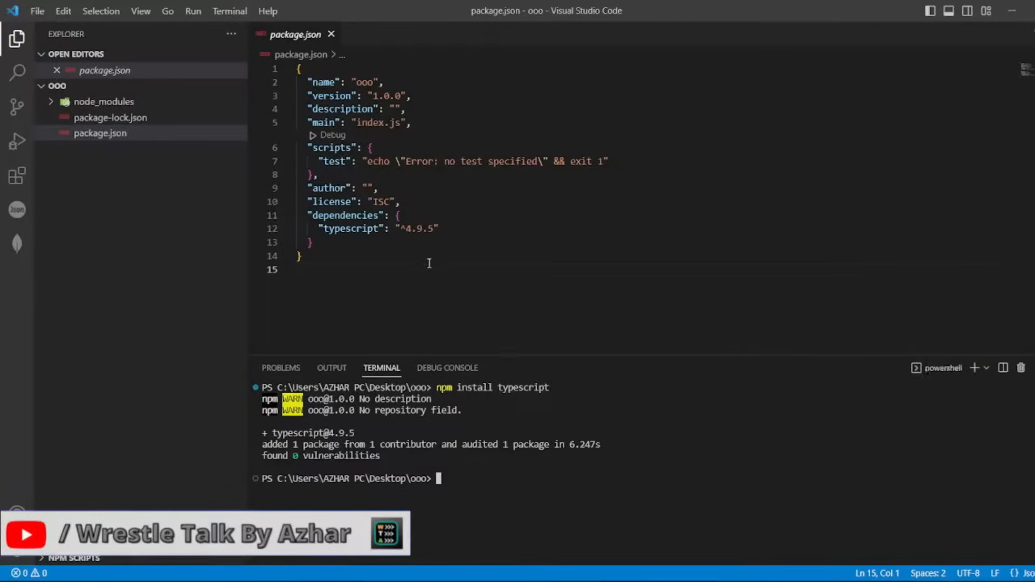
left_click(396, 202)
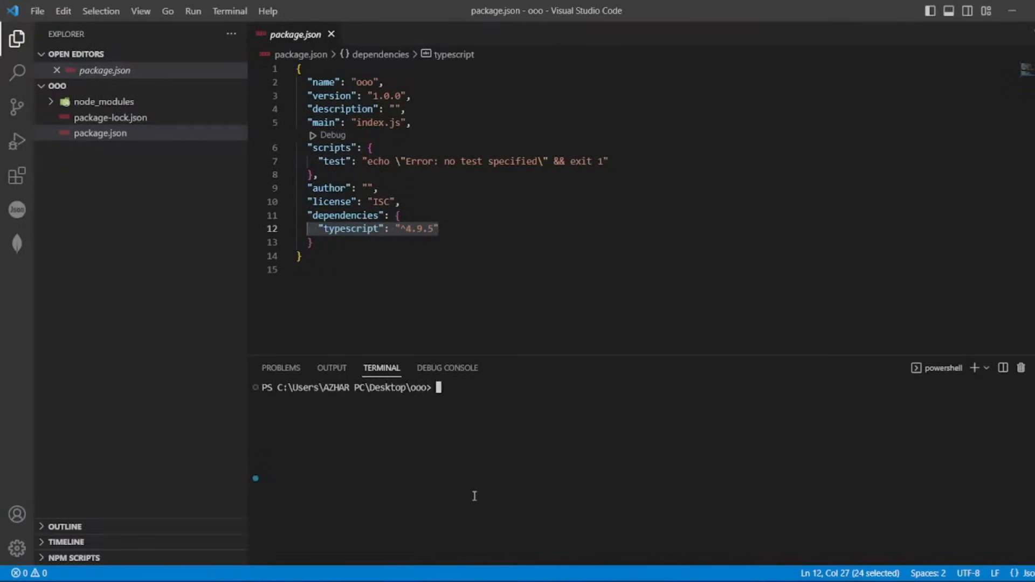
- Delete the node_modules folder and rerun npm install to restore it
left_click(104, 101)
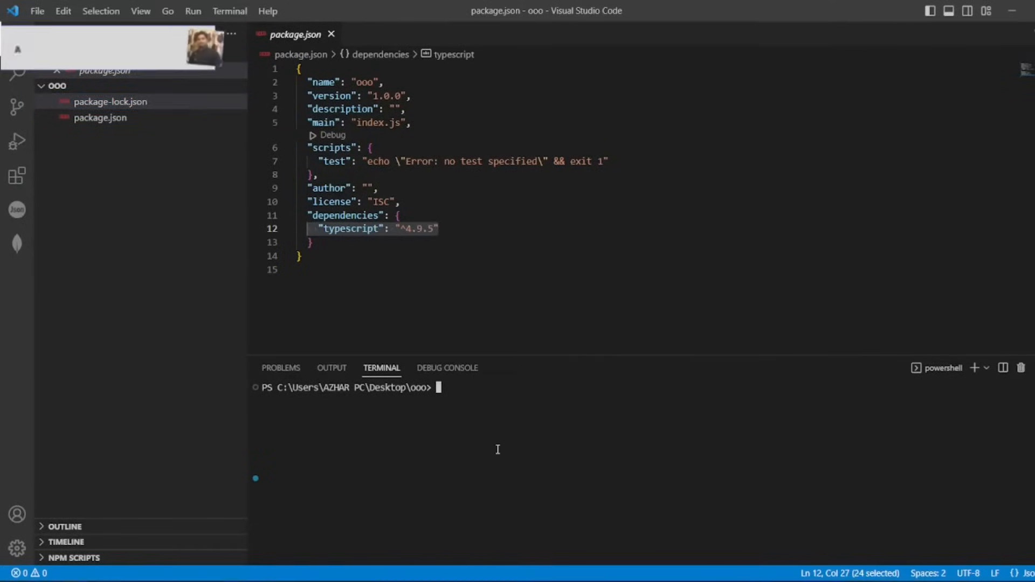
type("npm install")
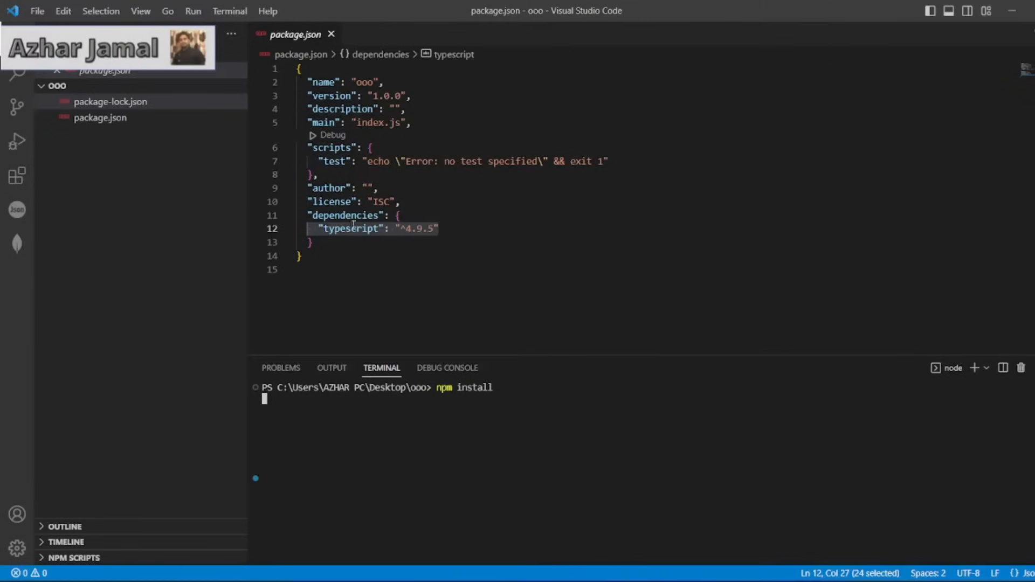
- Expand the reinstalled node_modules to show .bin and typescript inside
left_click(317, 229)
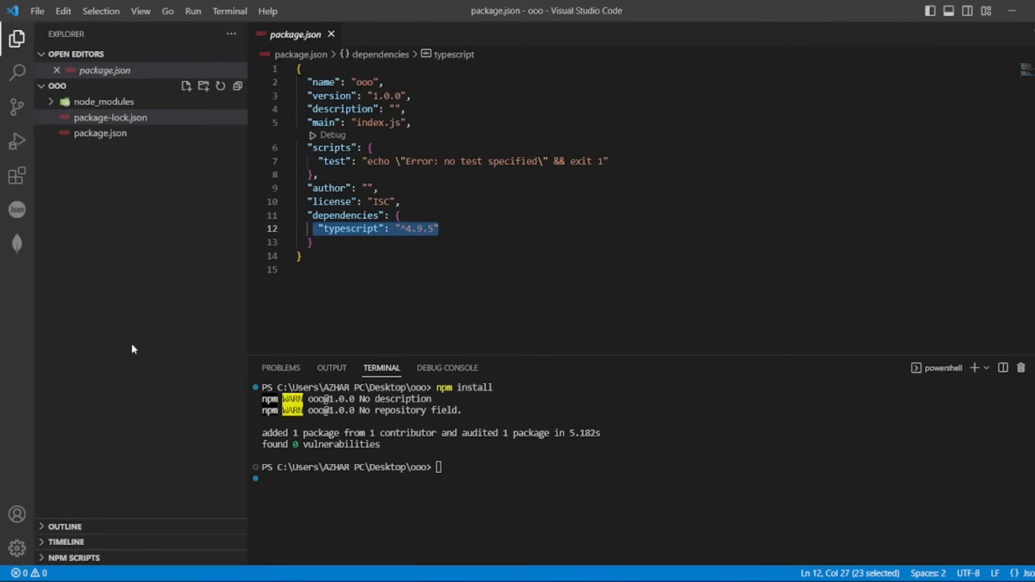
mouse_move(69, 140)
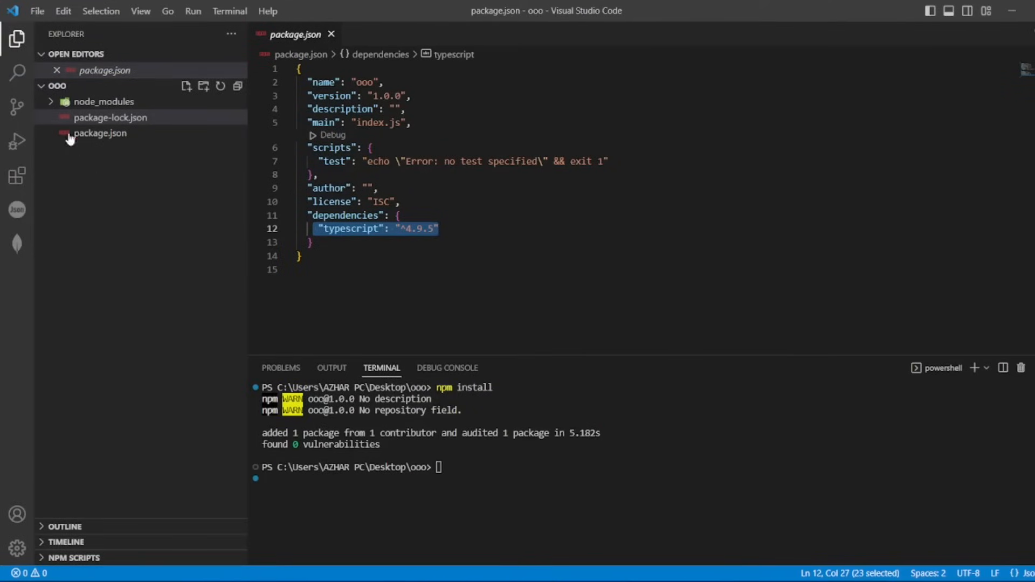
left_click(104, 101)
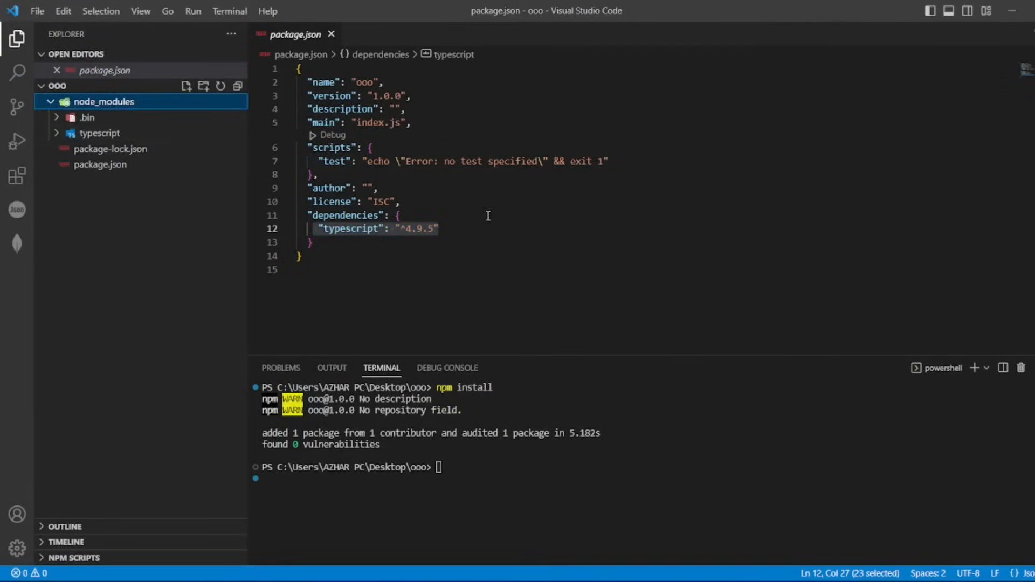